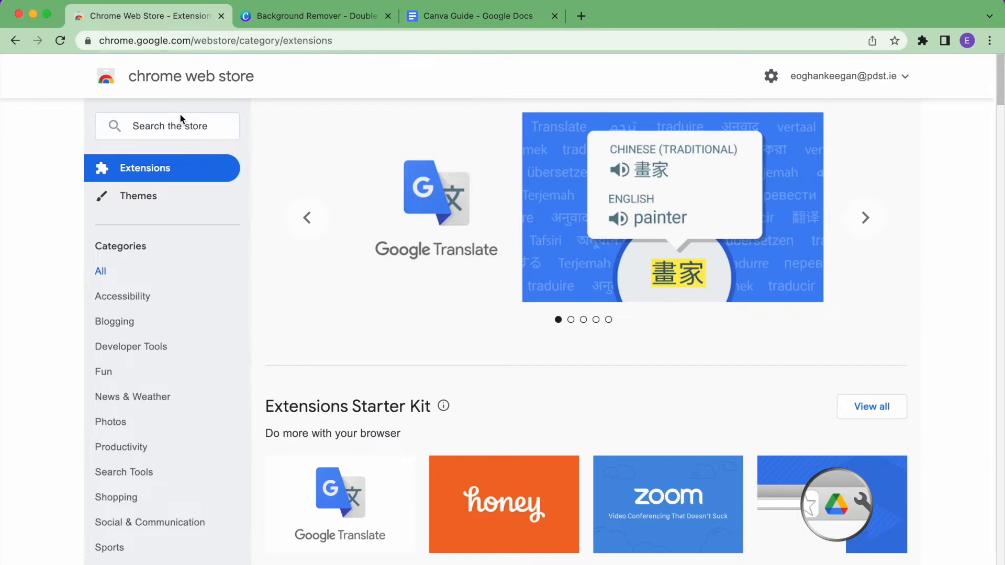
Step: Find 'chrome ca' in the Web Store and install the Chrome Capture extension, confirming Add extension
type("chrome capture")
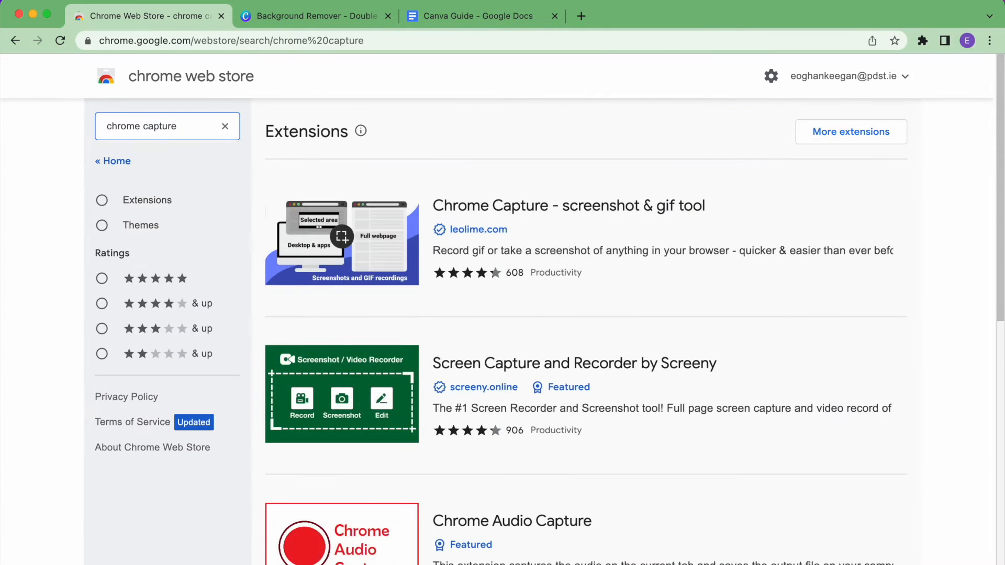
left_click(567, 206)
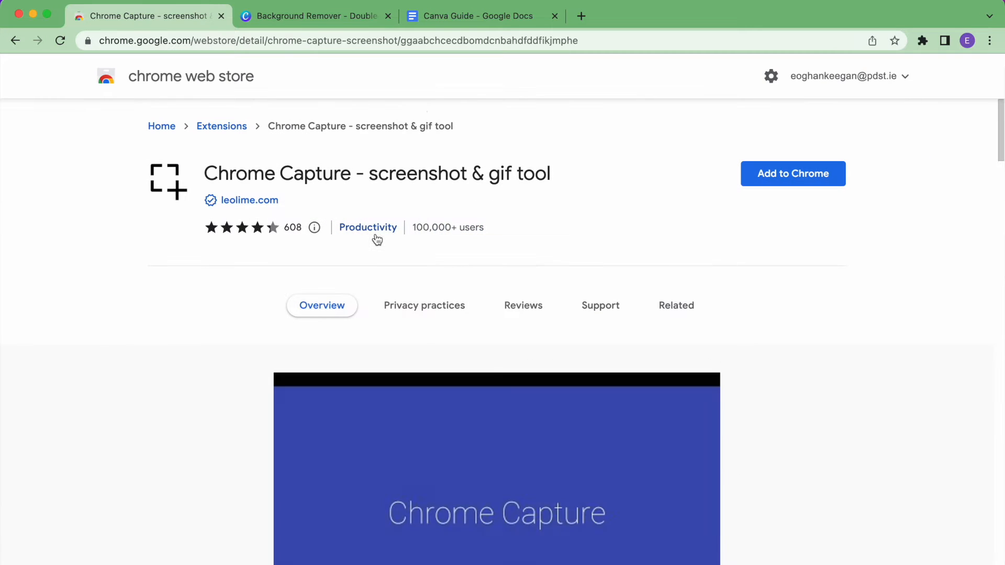
left_click(793, 173)
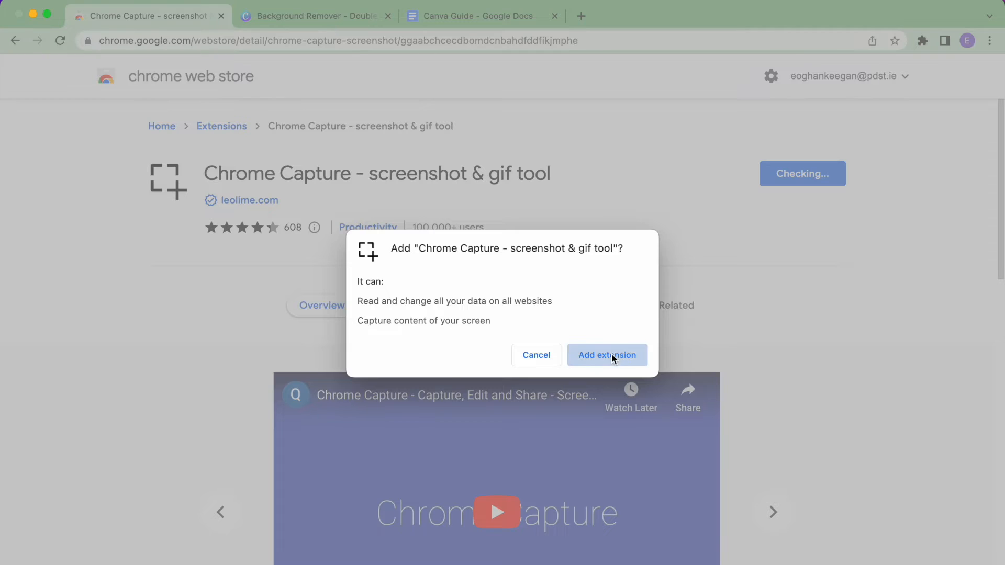
left_click(606, 355)
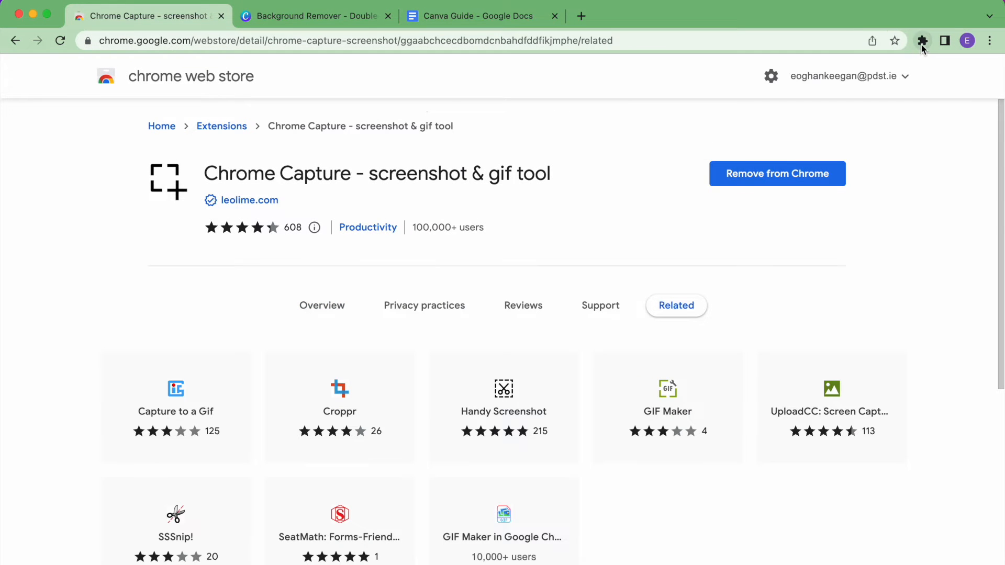
left_click(922, 41)
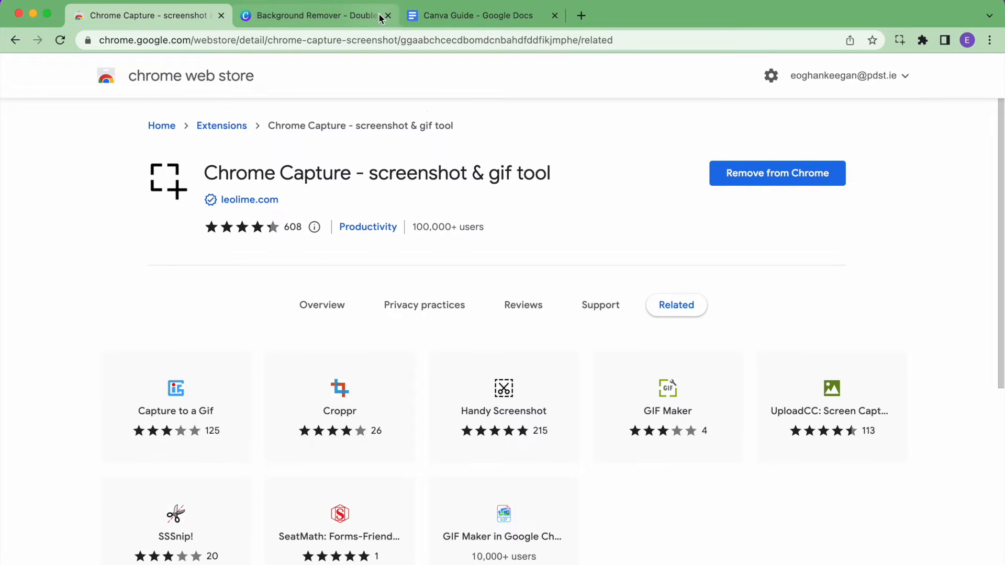
Step: Switch to the Canva Background Remover design with the two-women selfie
left_click(311, 14)
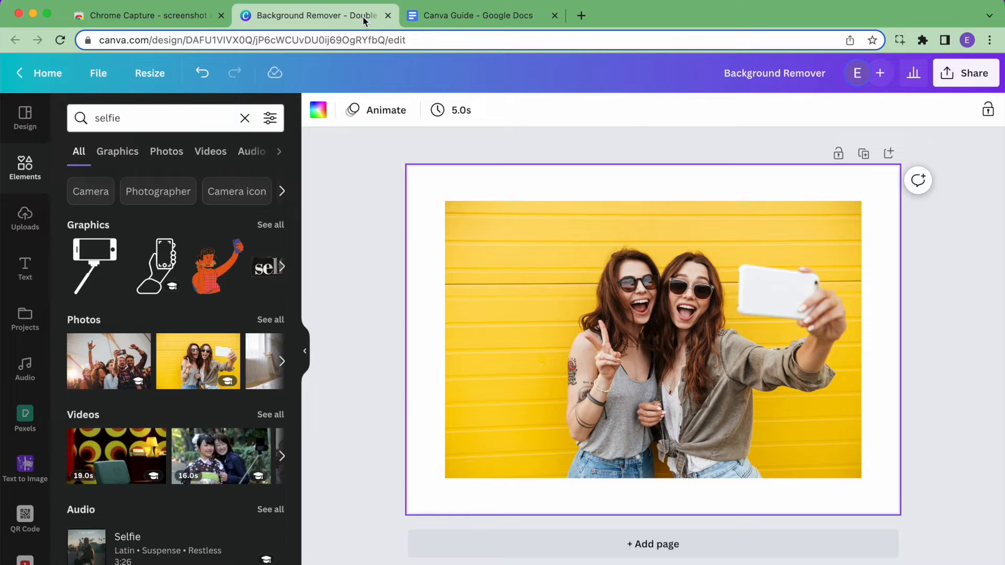
mouse_move(523, 198)
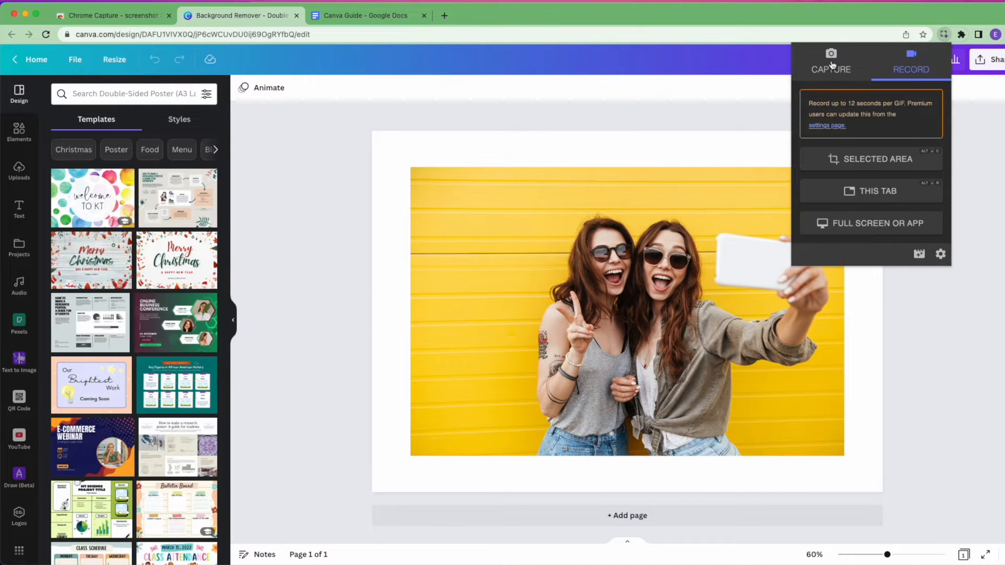
mouse_move(897, 69)
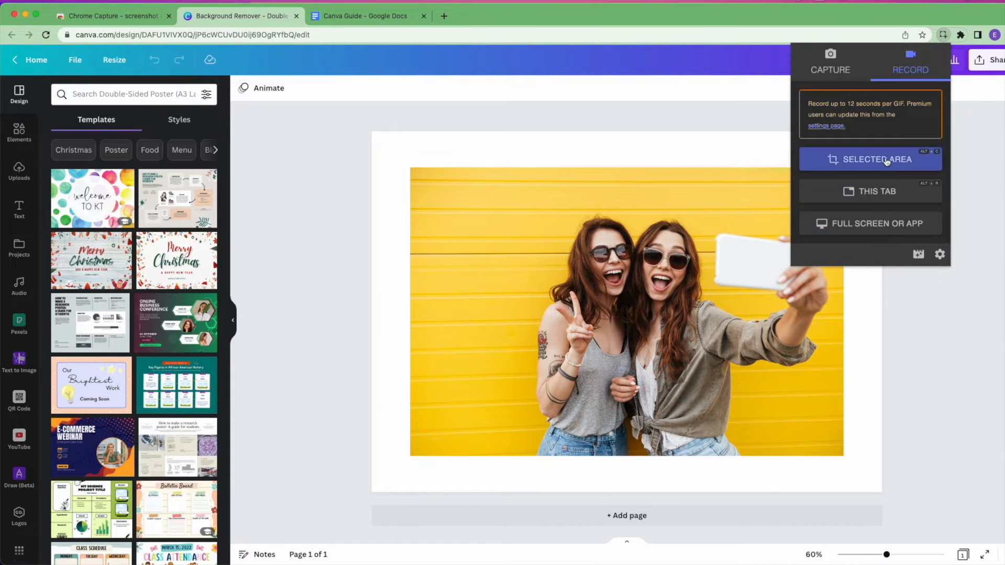
Step: Record a selected screen area while removing the selfie's yellow background with Background Remover
left_click(876, 159)
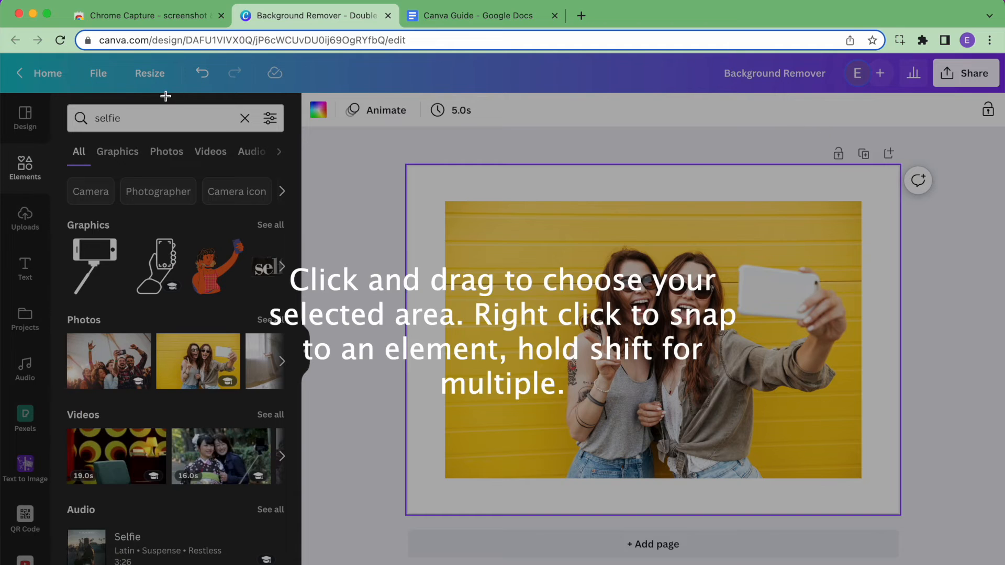
mouse_move(9, 80)
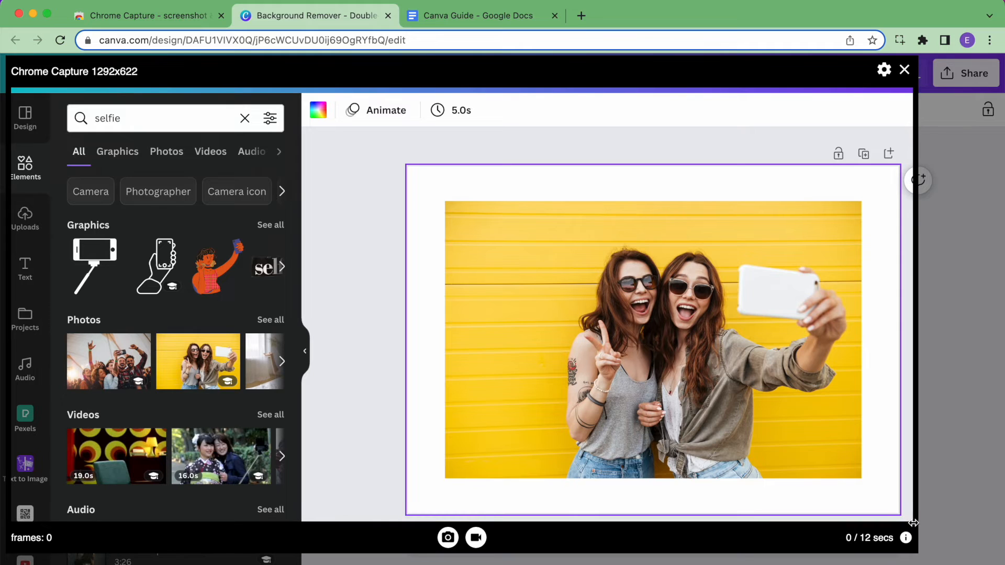
left_click(475, 538)
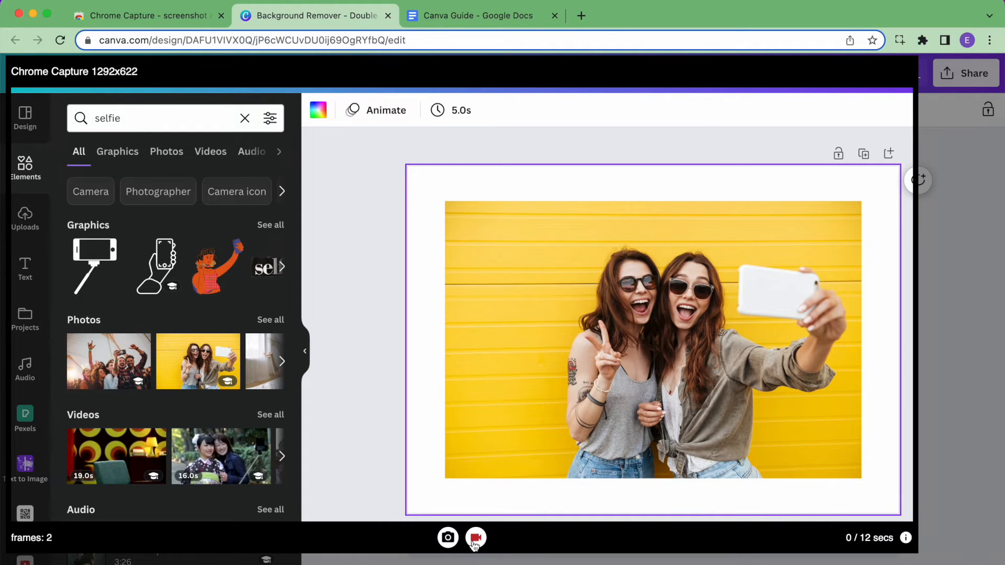
left_click(652, 339)
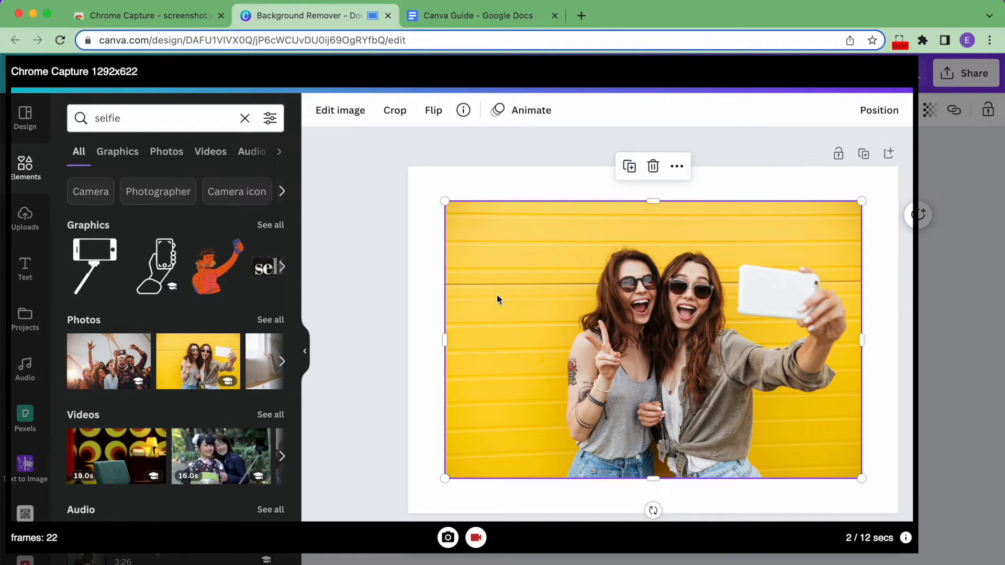
left_click(340, 110)
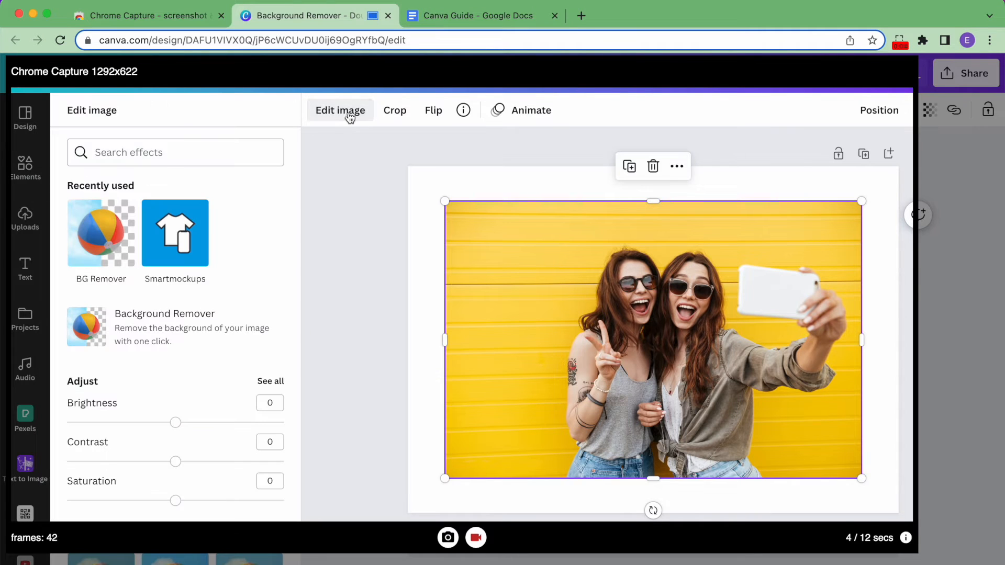
left_click(101, 232)
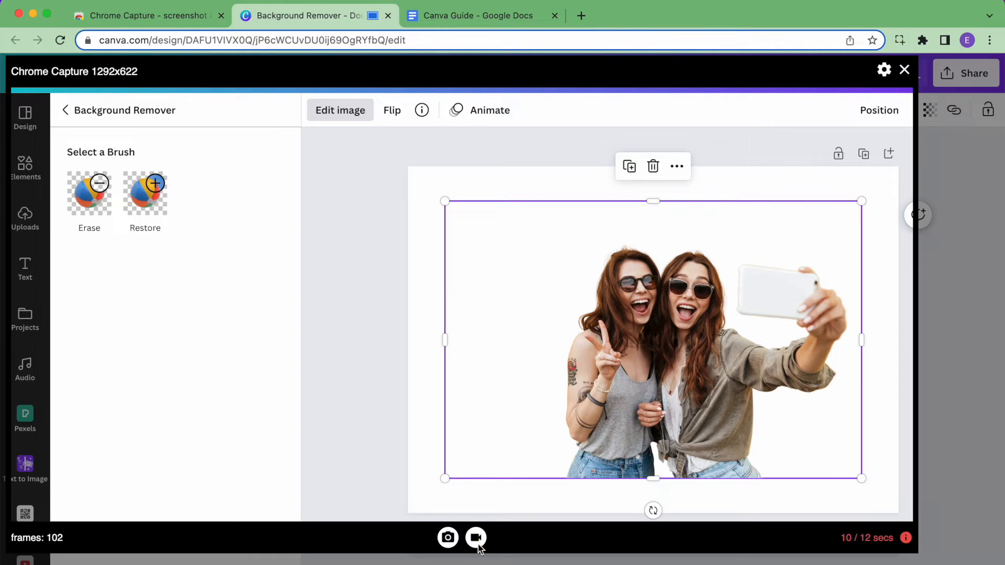
Step: Stop the recording and undo the stray red circle annotation in the editor
left_click(475, 537)
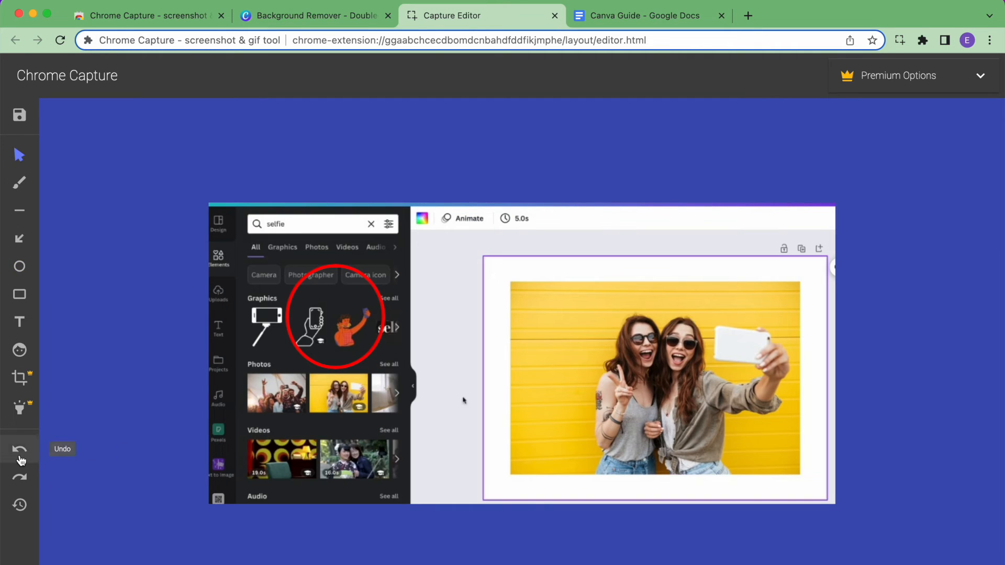
left_click(654, 377)
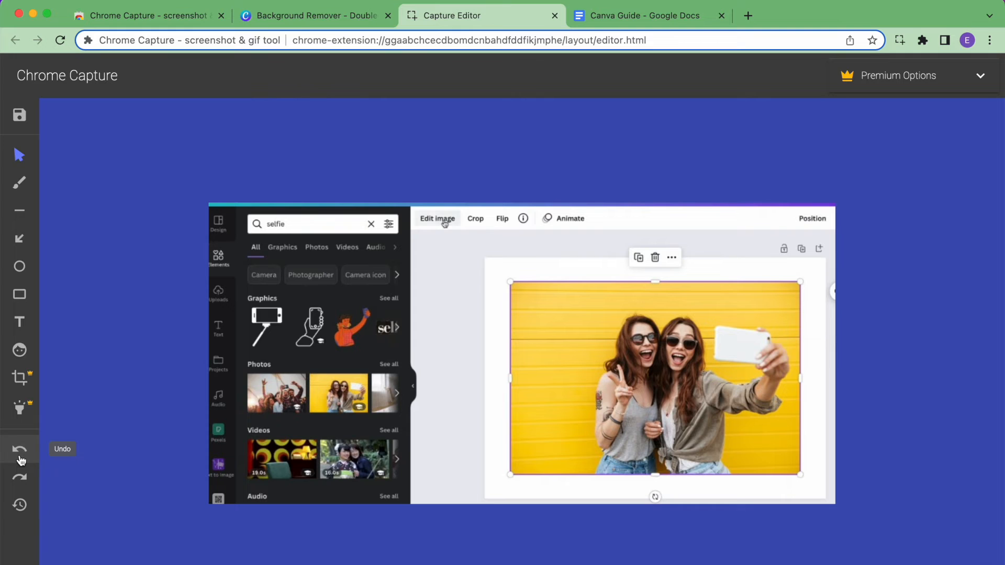
Step: Save the recording as a GIF named 'Canva how to guide'
left_click(18, 115)
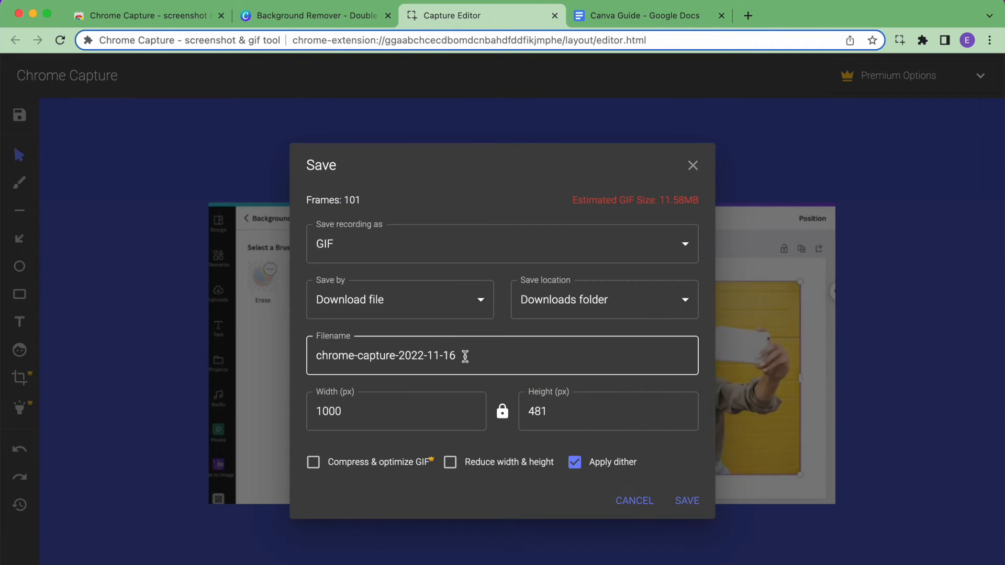
triple_click(384, 356)
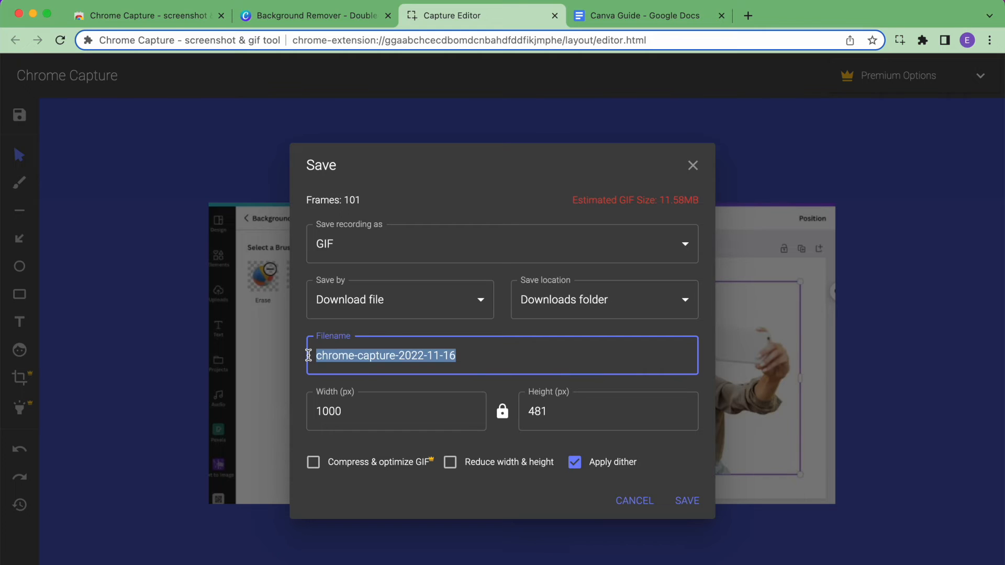
type("Canva how to guide")
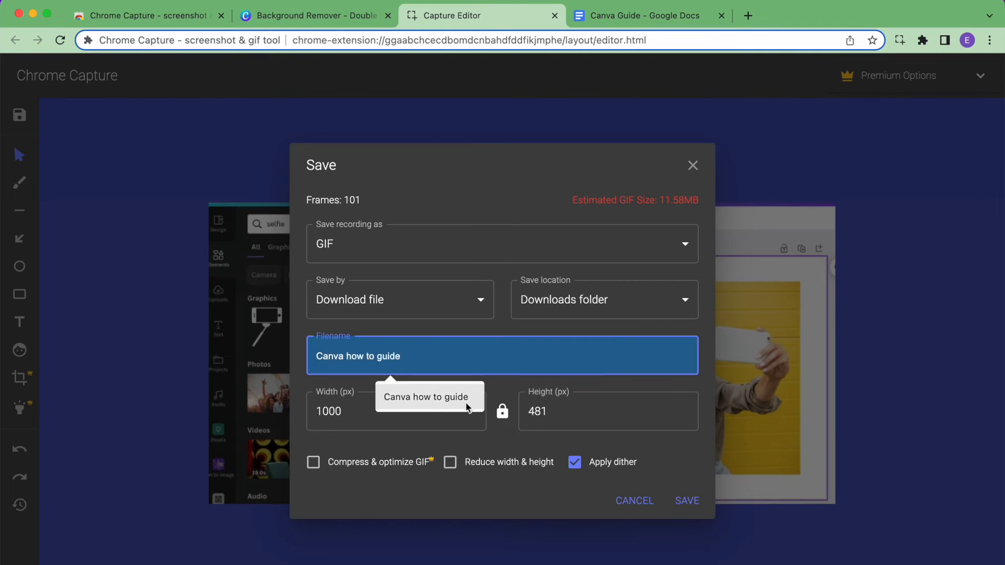
left_click(686, 500)
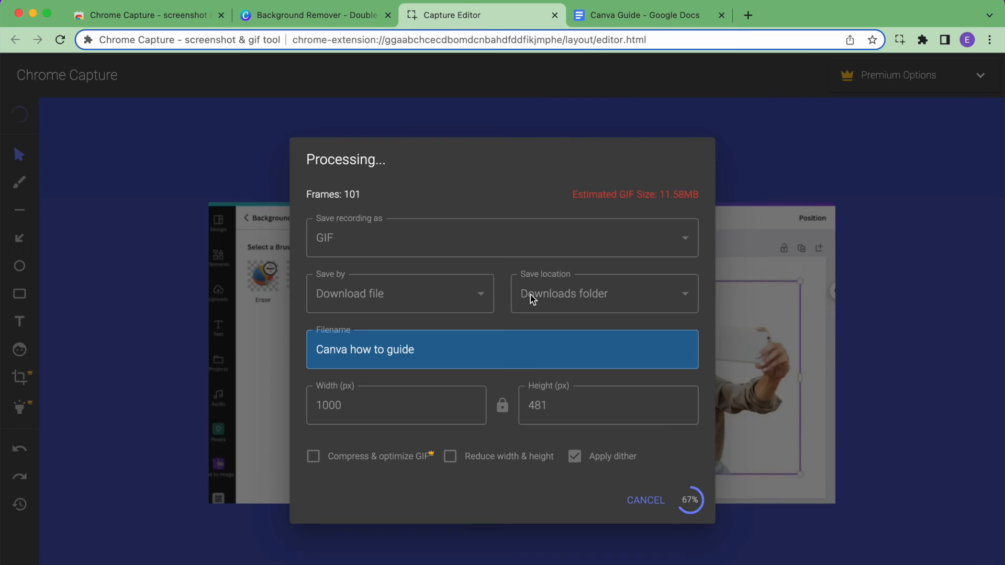
Step: Place the GIF under 'Removing the background in a photo' in the Canva Guide document
left_click(647, 14)
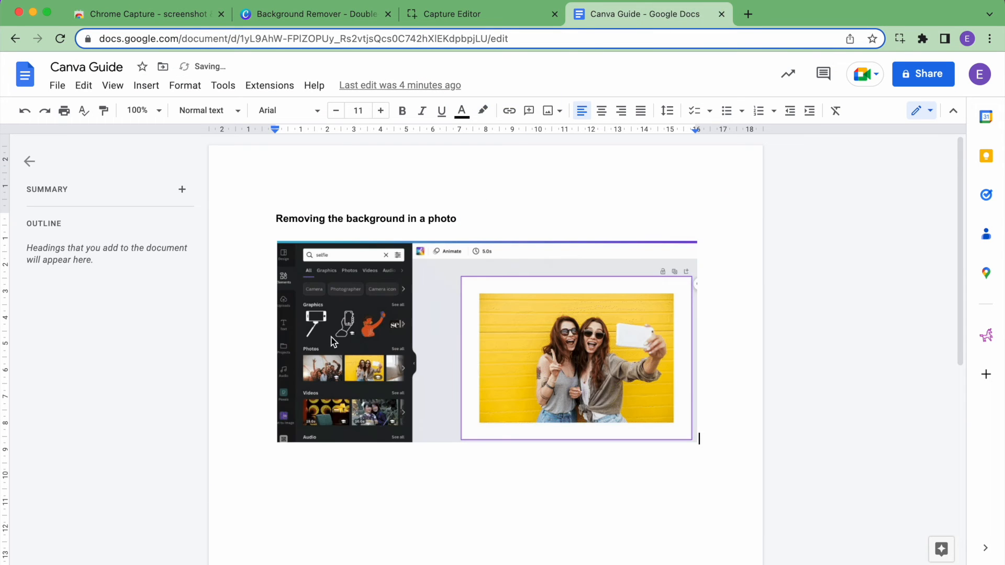
left_click(571, 357)
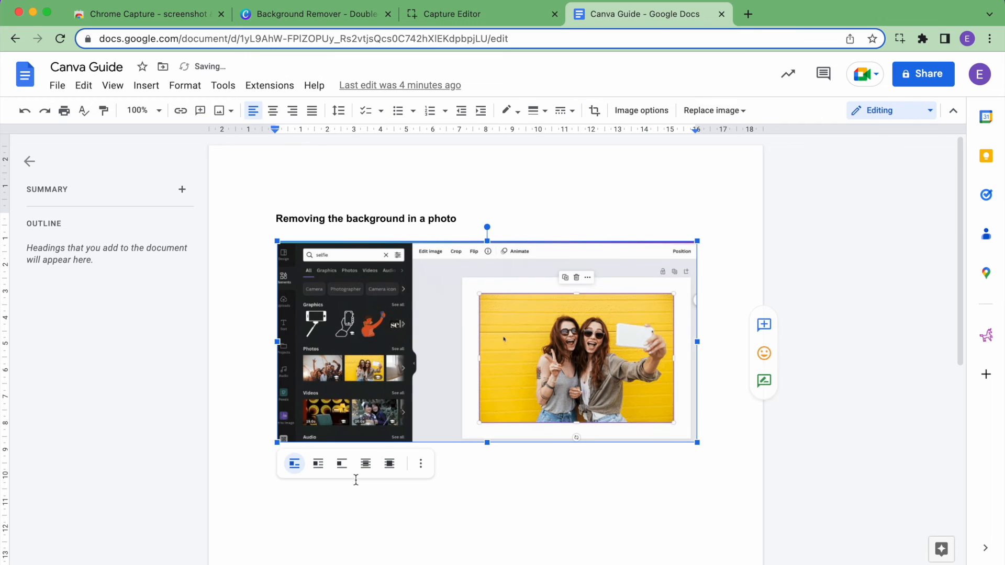
left_click(430, 250)
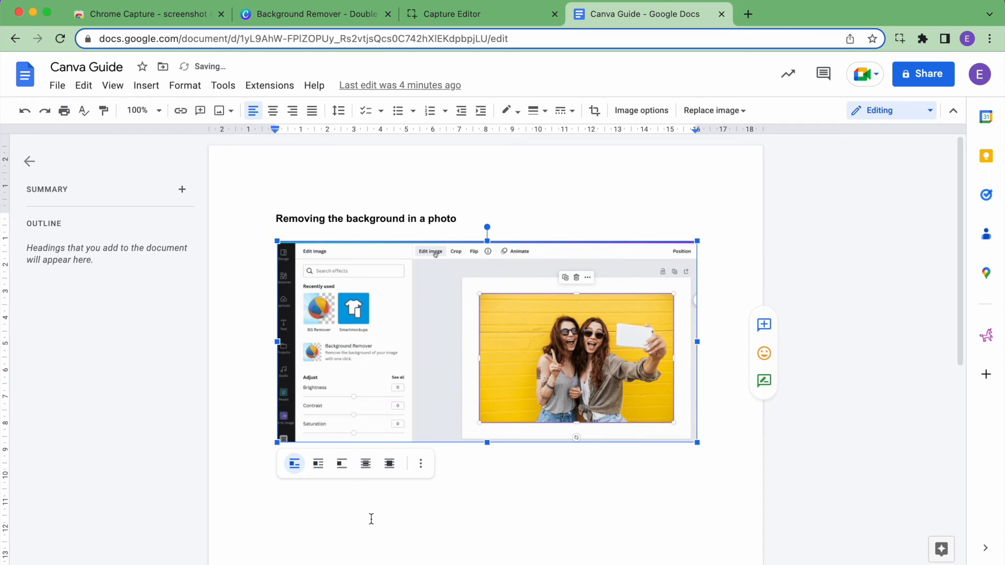
left_click(313, 352)
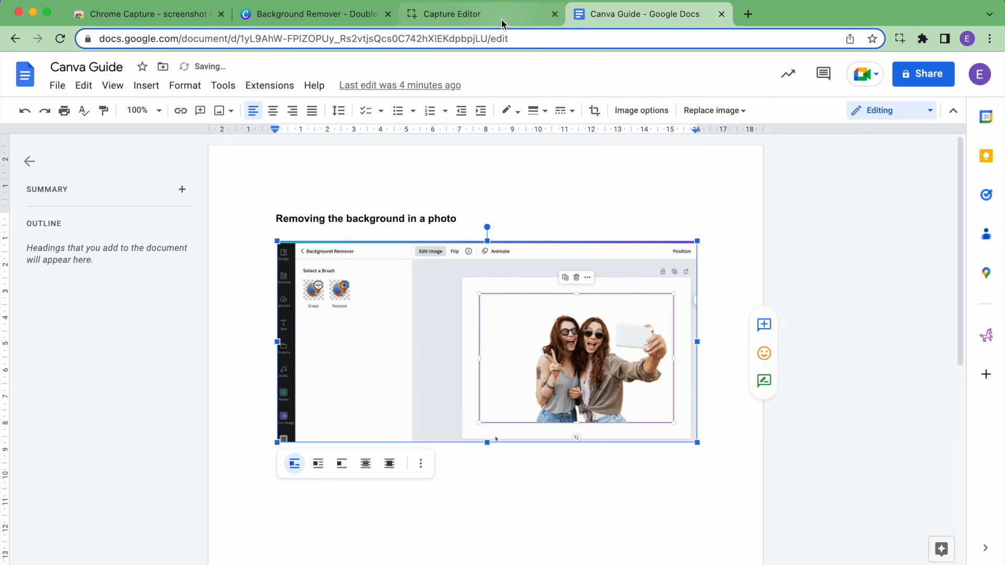
Step: Back in the capture editor, try the colour swatch and dismiss the premium upgrade offer
left_click(477, 13)
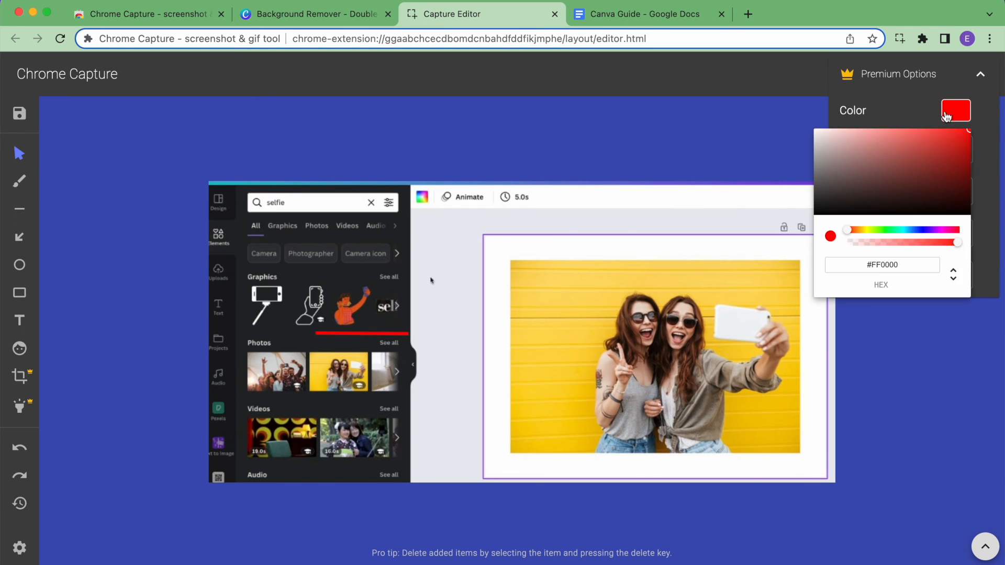
left_click(956, 110)
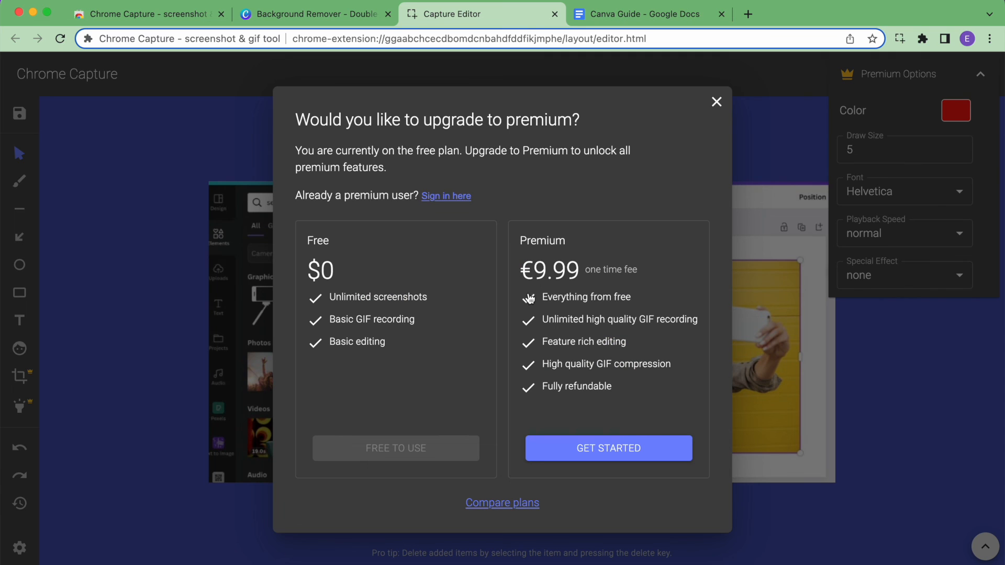
left_click_drag(520, 270, 635, 369)
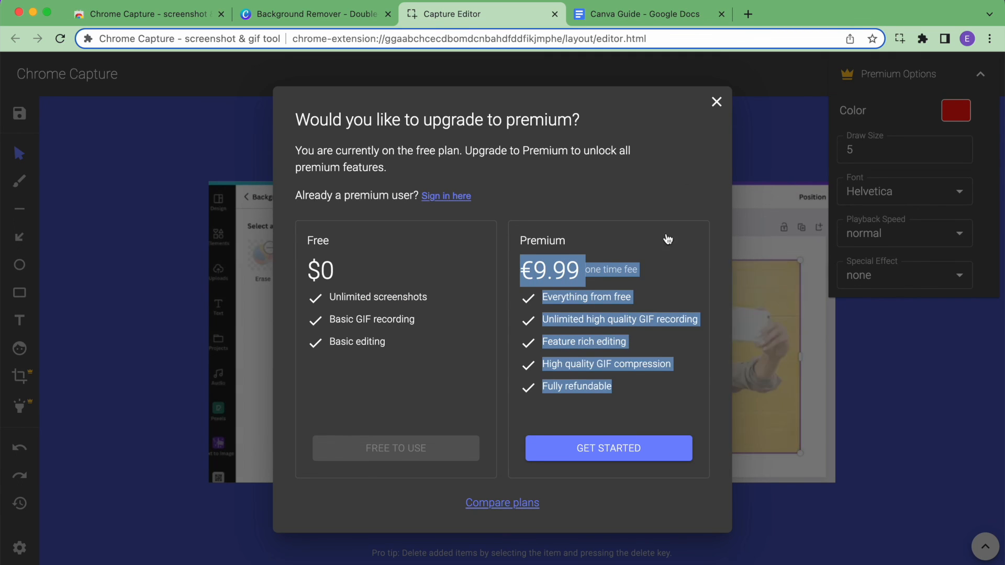
left_click(716, 101)
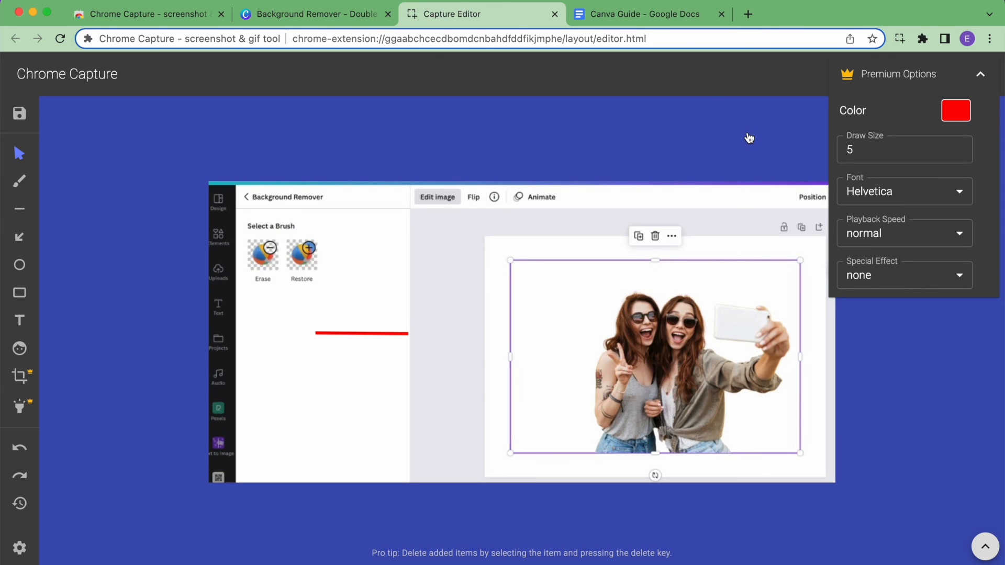